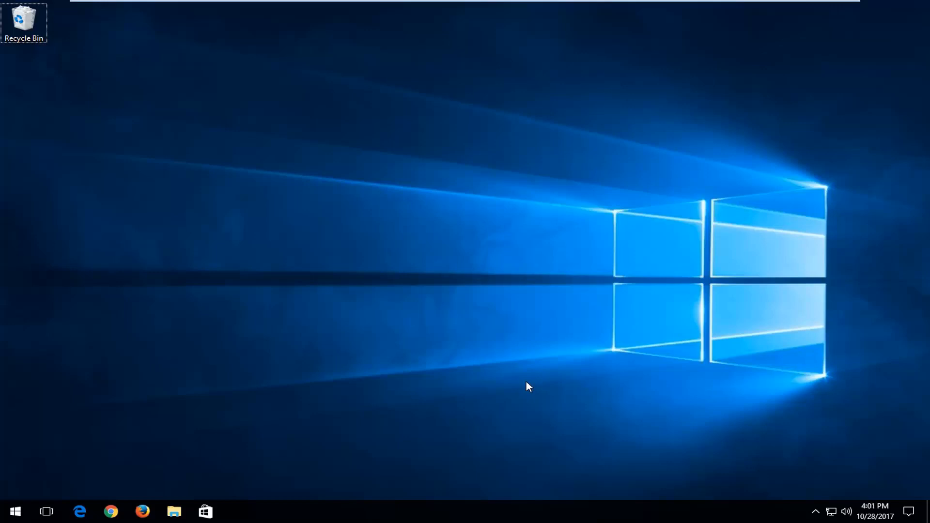
mouse_move(556, 379)
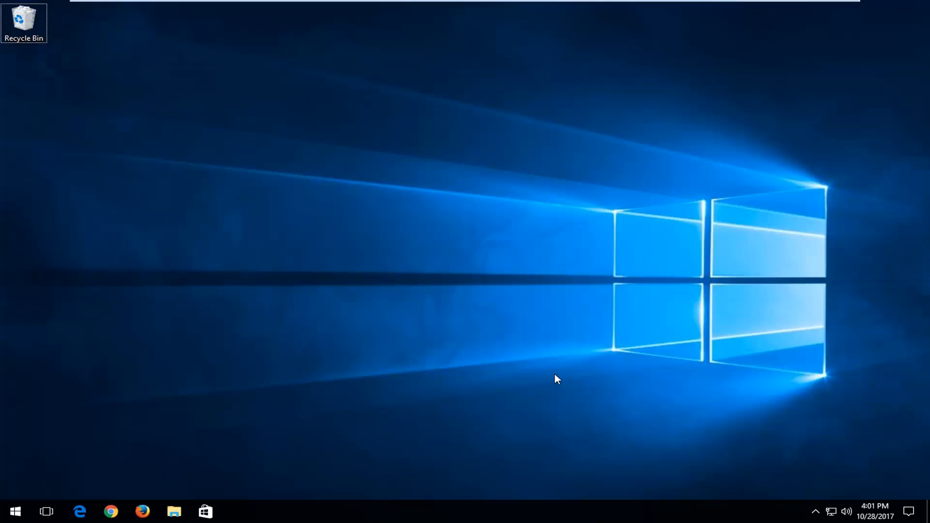
Launch Services from Start search and select the Encrypting File System (EFS) service.
click(14, 511)
text(services)
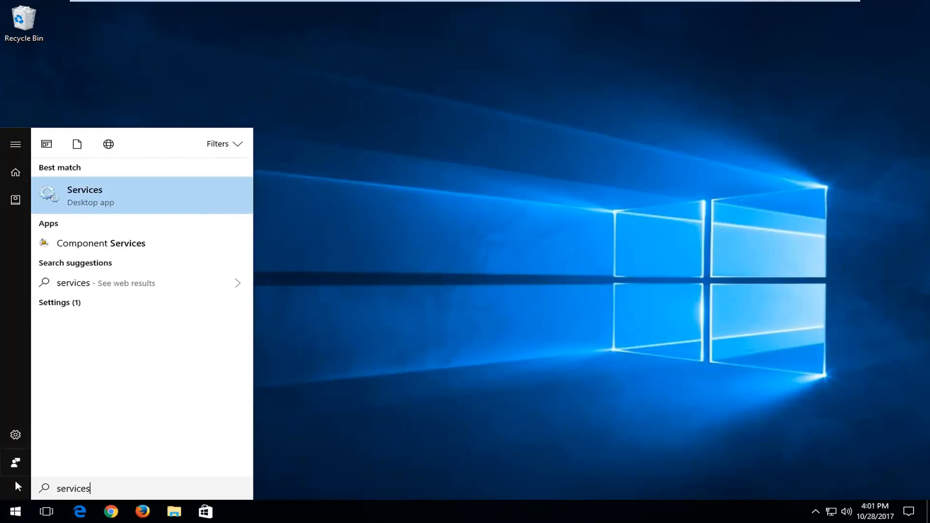
mouse_move(83, 198)
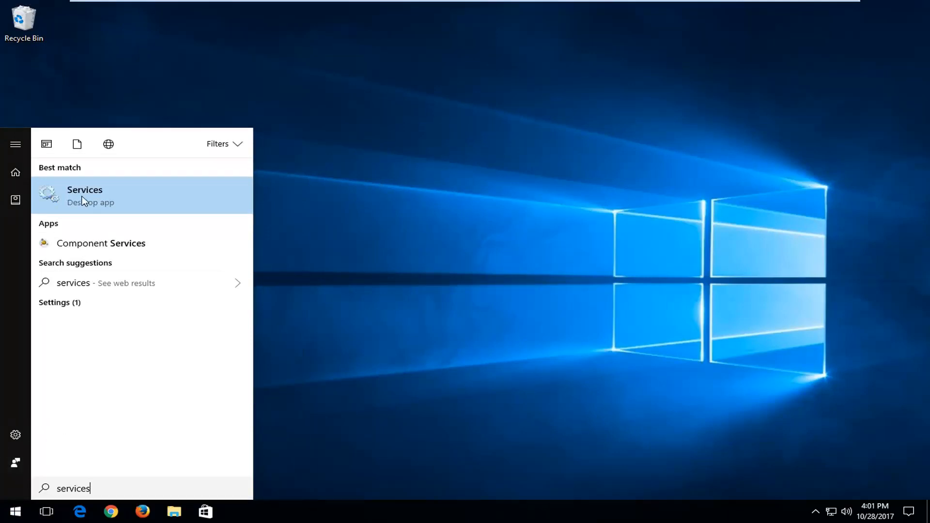
click(85, 195)
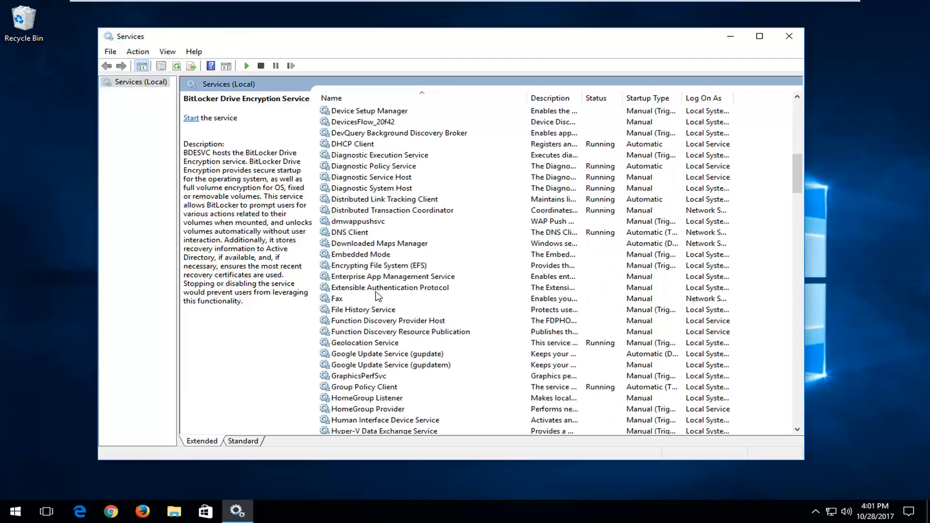
click(378, 265)
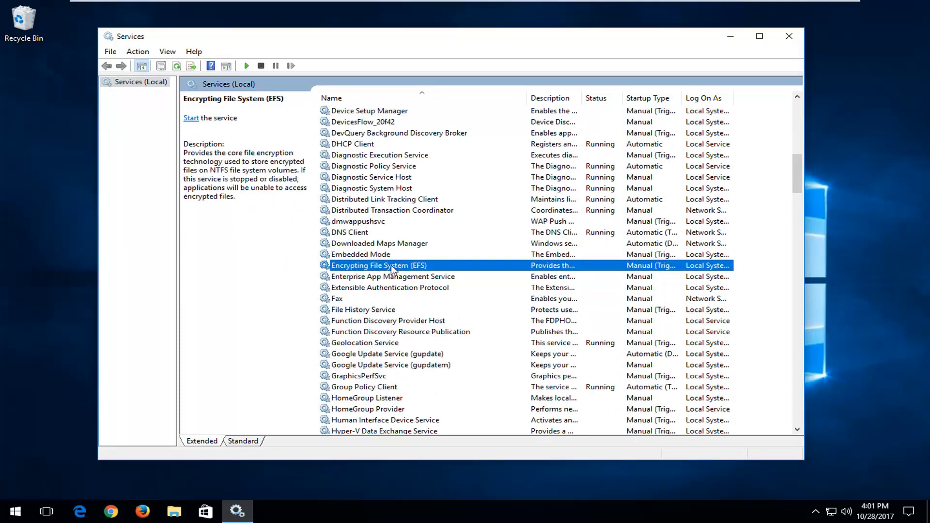
Set the EFS service's Startup type to Automatic in its properties dialog.
double_click(379, 265)
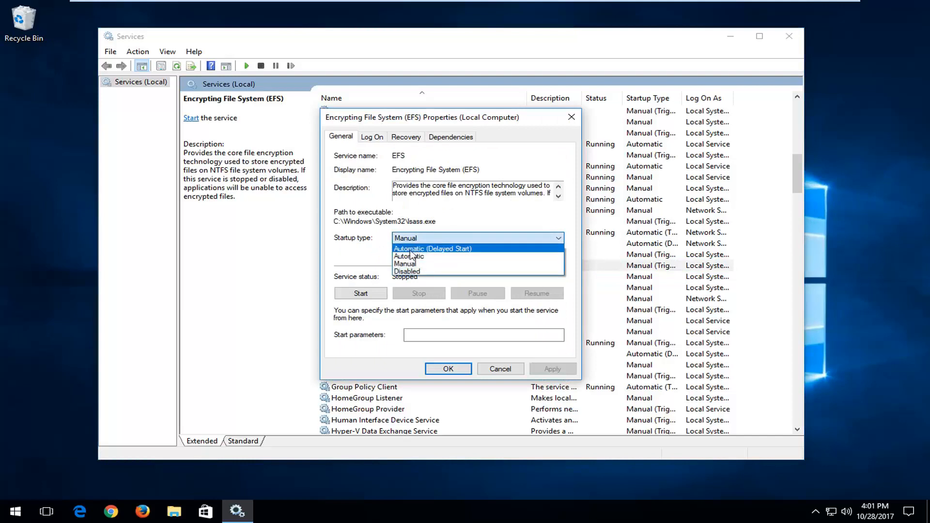
click(408, 256)
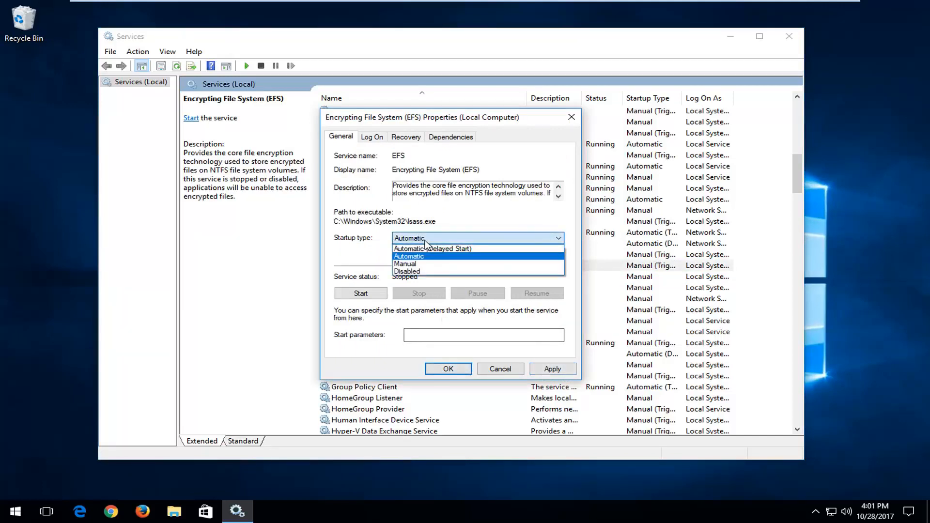
click(407, 271)
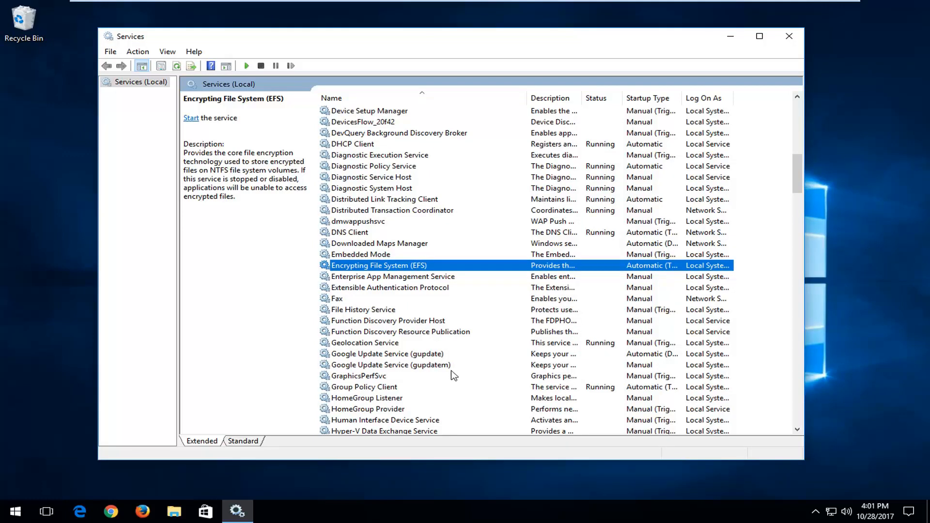
mouse_move(784, 65)
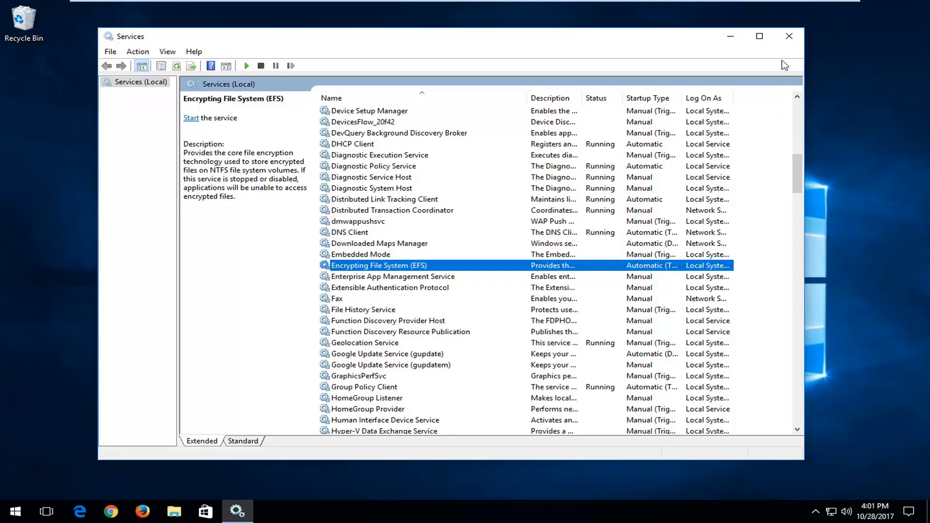
Close the Services window, returning to the desktop.
click(789, 36)
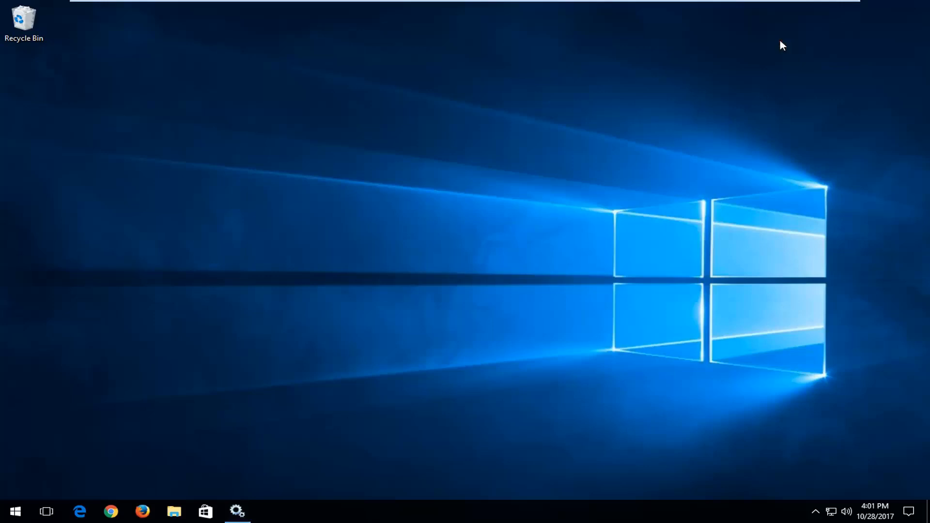